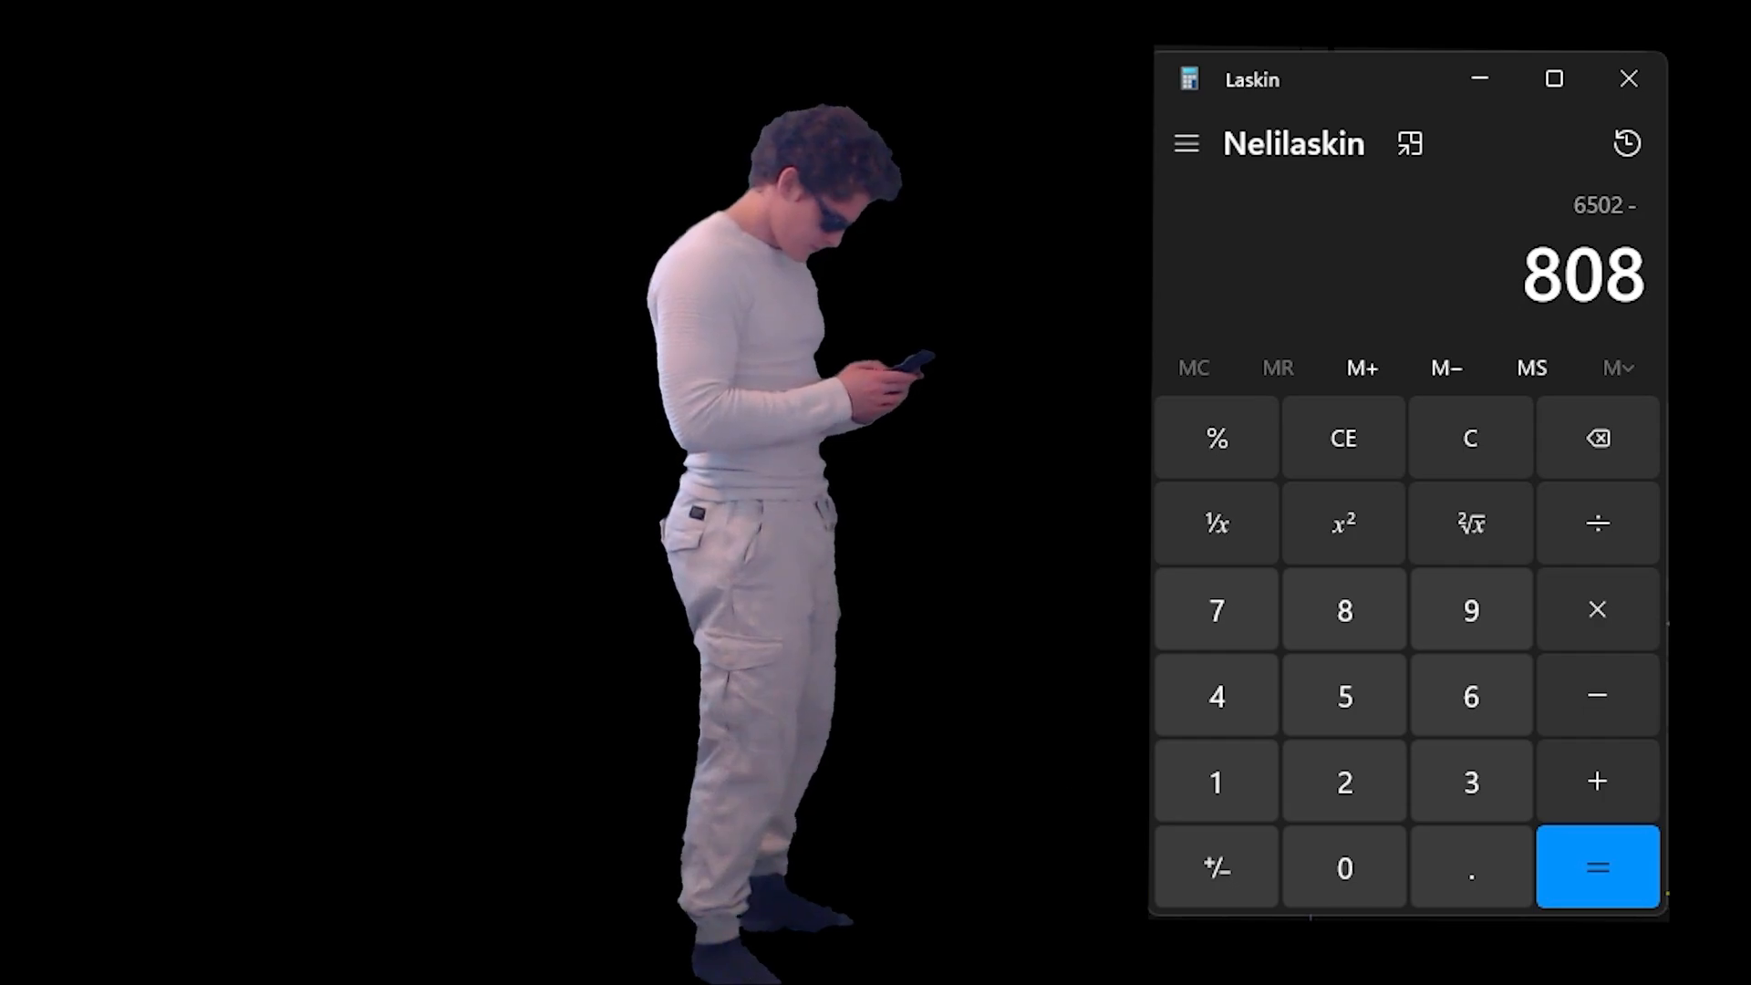
# Evaluate 6502 − 808 in Calculator with the equals button.
pyautogui.click(1597, 868)
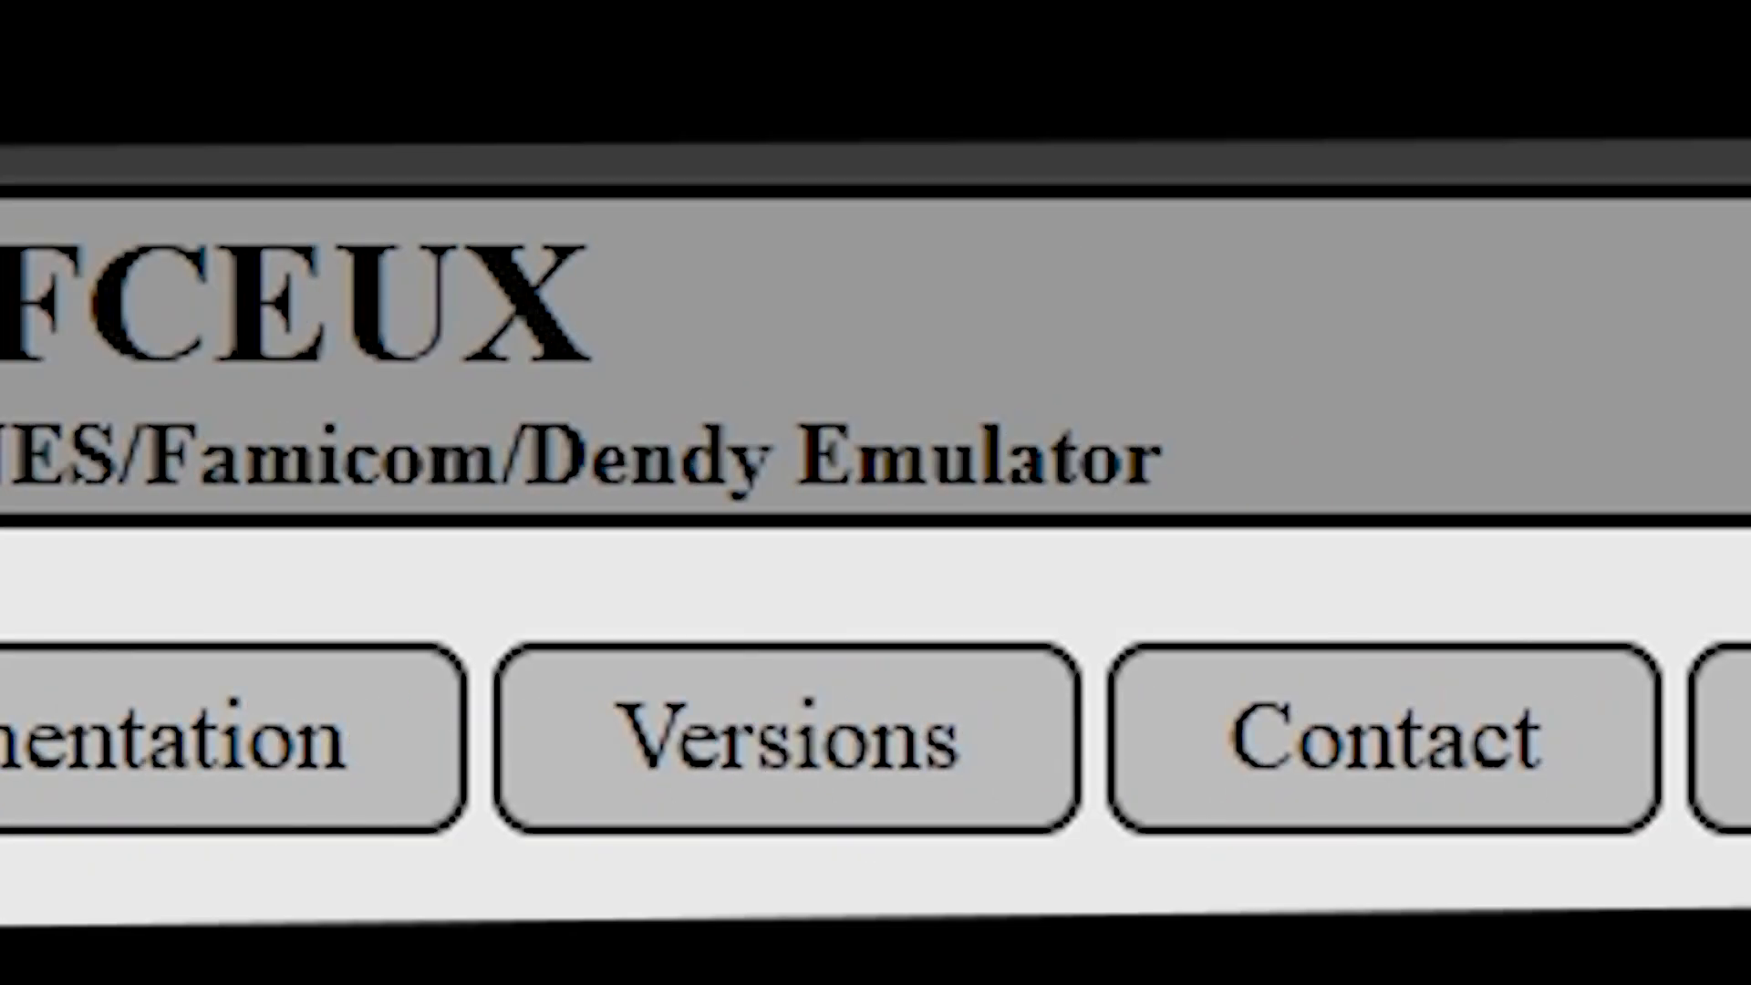
# Switch to the romsgames.net tab with the Pac-Man (Namco) NES ROM page.
pyautogui.click(357, 18)
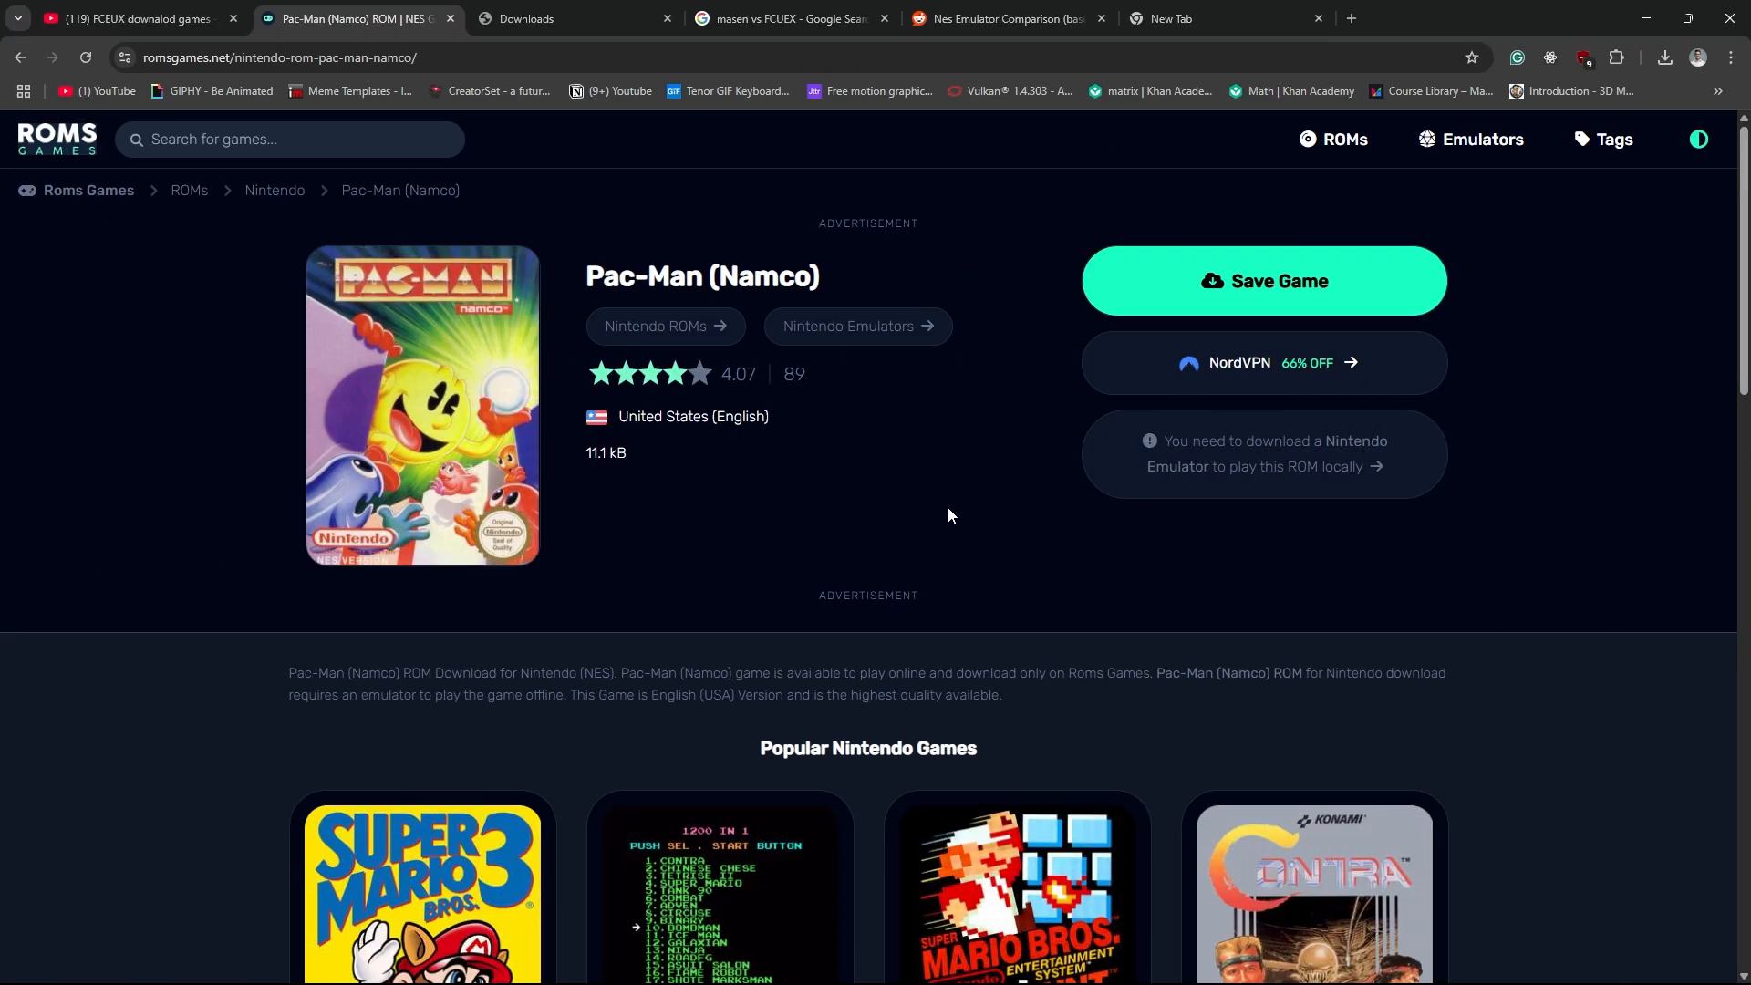
pyautogui.click(1262, 280)
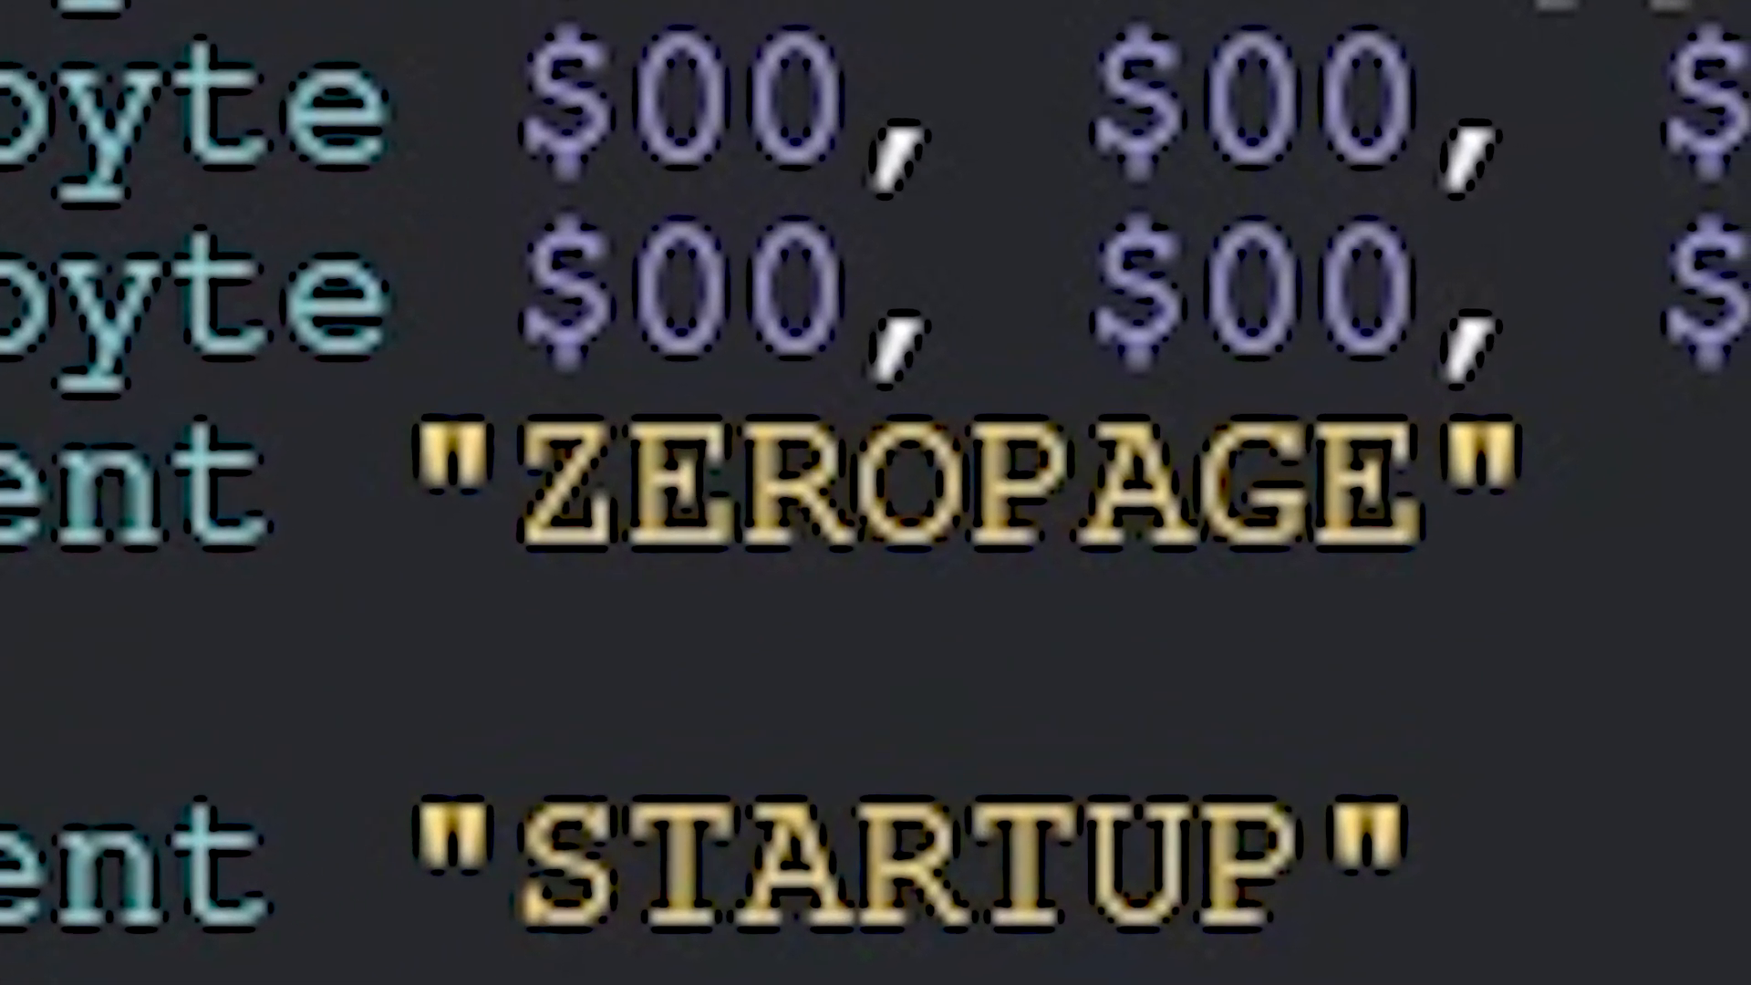
pyautogui.scroll(-3)
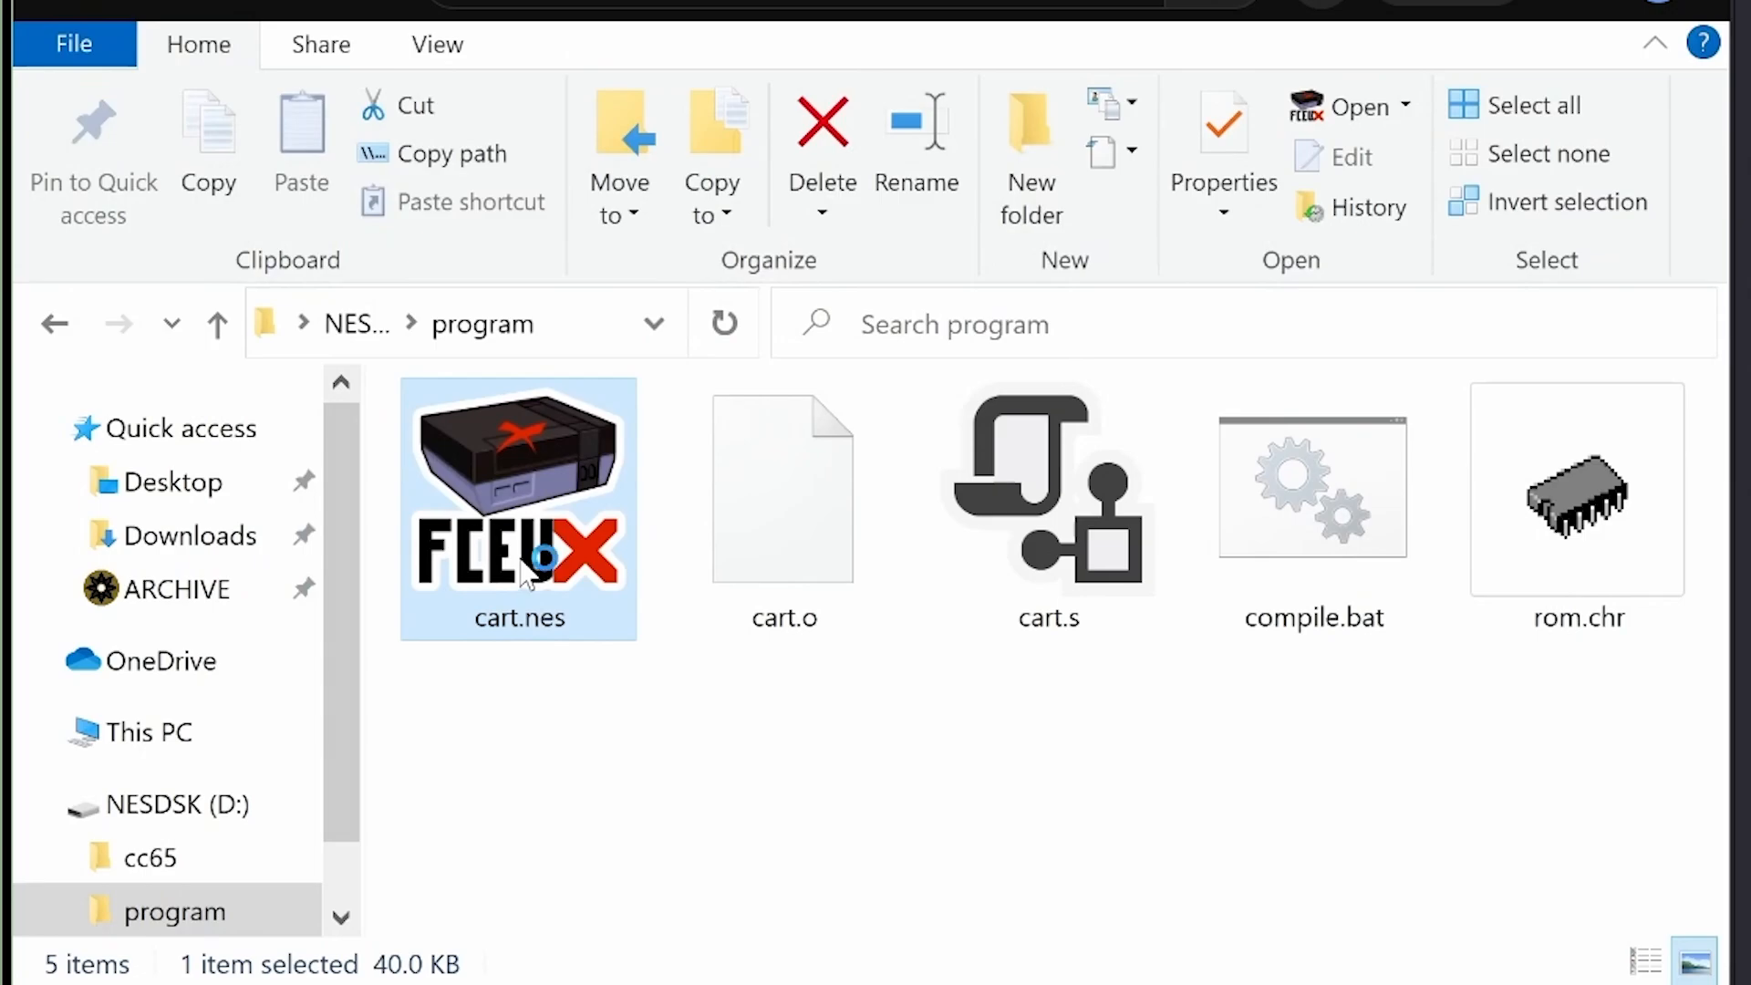
# Build with 'bash compile.sh' and launch 'fceux snek.nes' from the terminal.
pyautogui.doubleClick(517, 508)
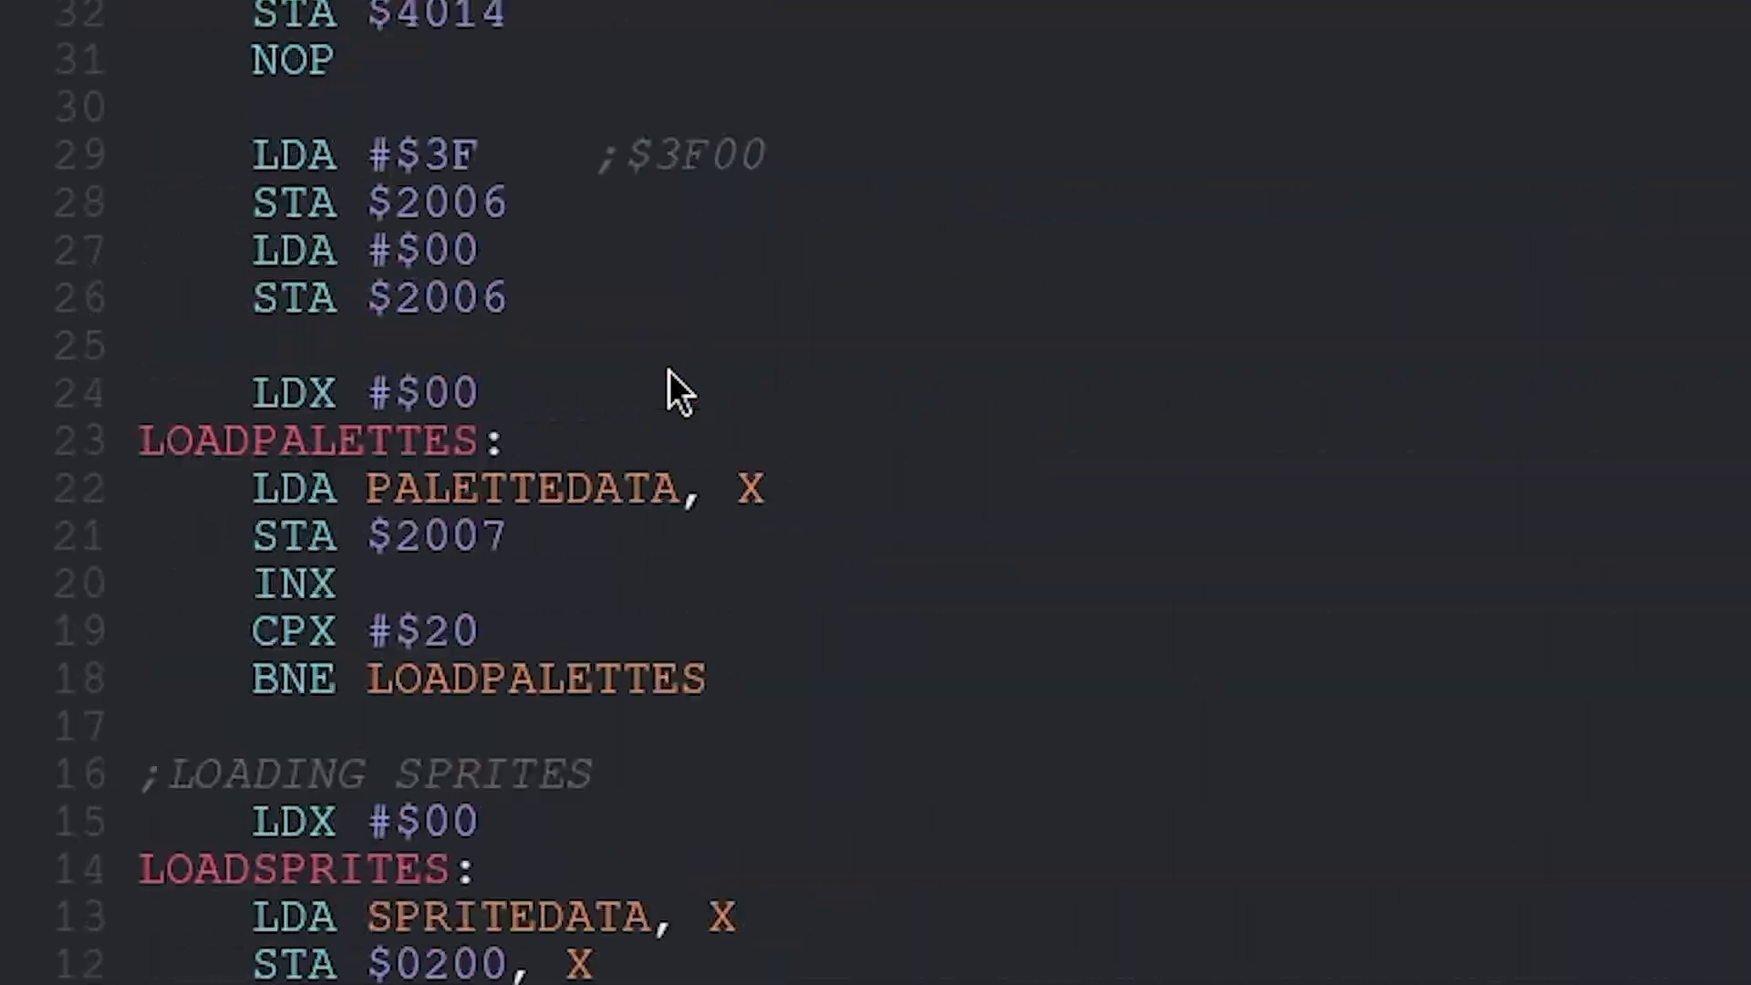
pyautogui.scroll(-3)
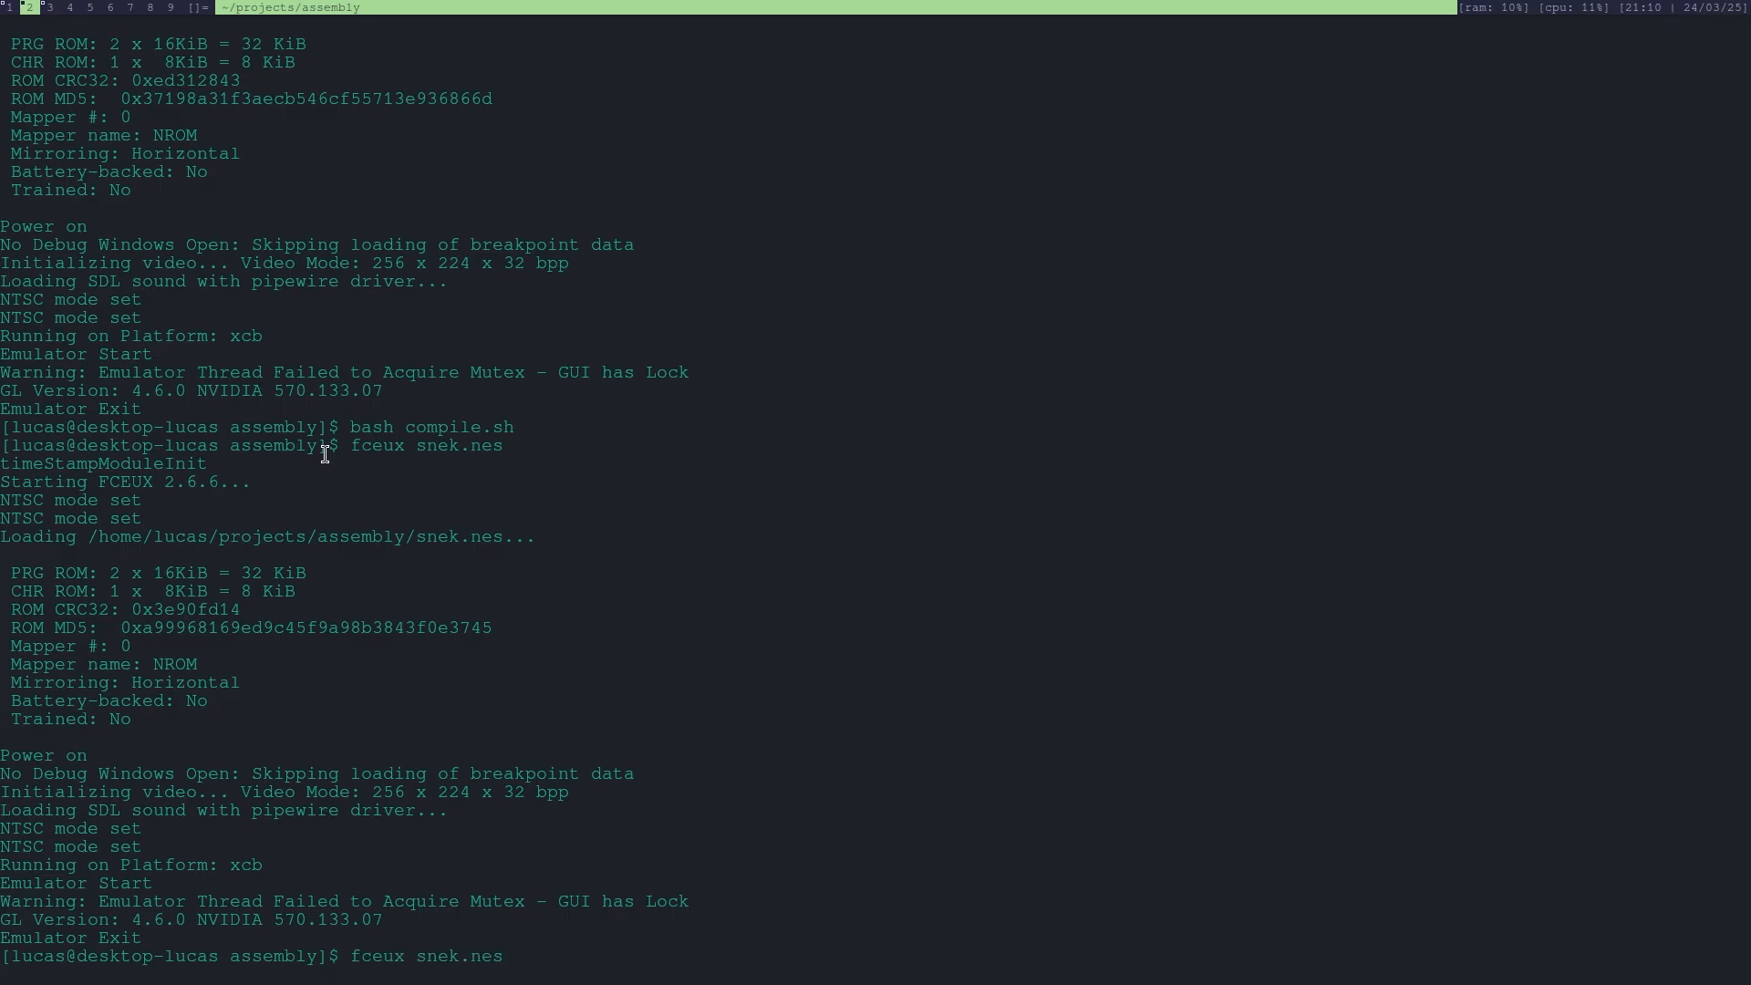
# Rename the PLAYER zero-page label to PLAYER_SPRITE and select snek.nes in FCEUX.
pyautogui.press('Return')
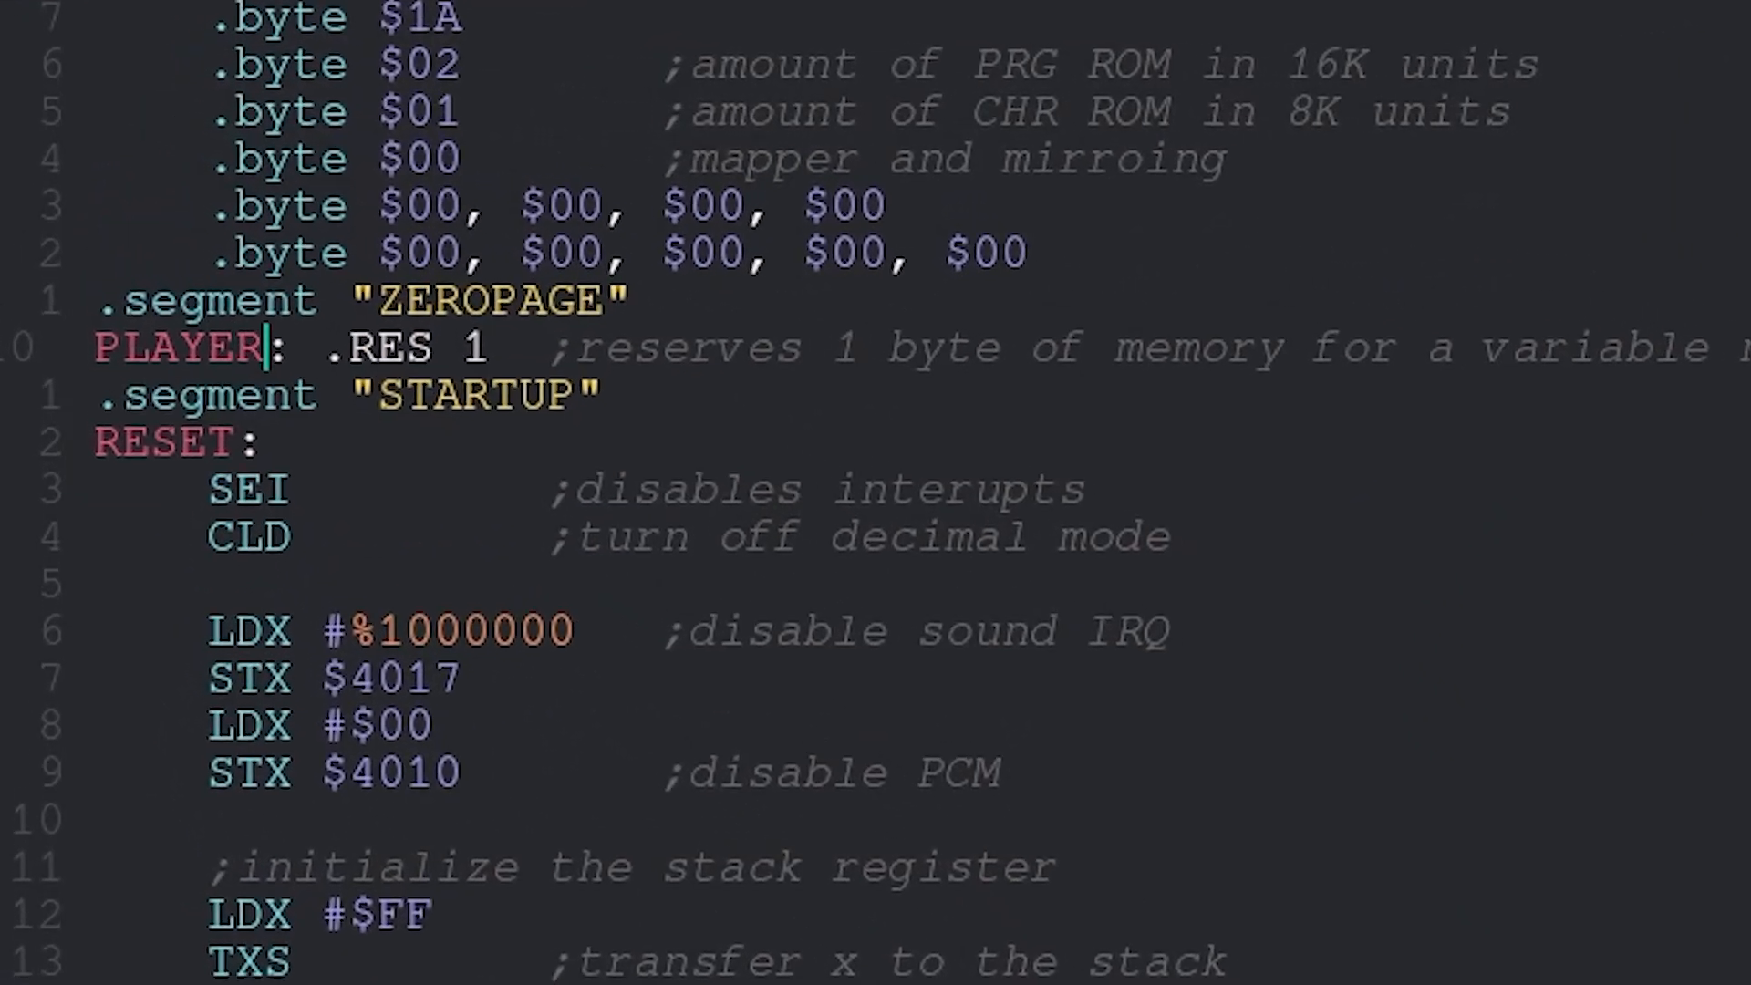
pyautogui.write('_SPRIT')
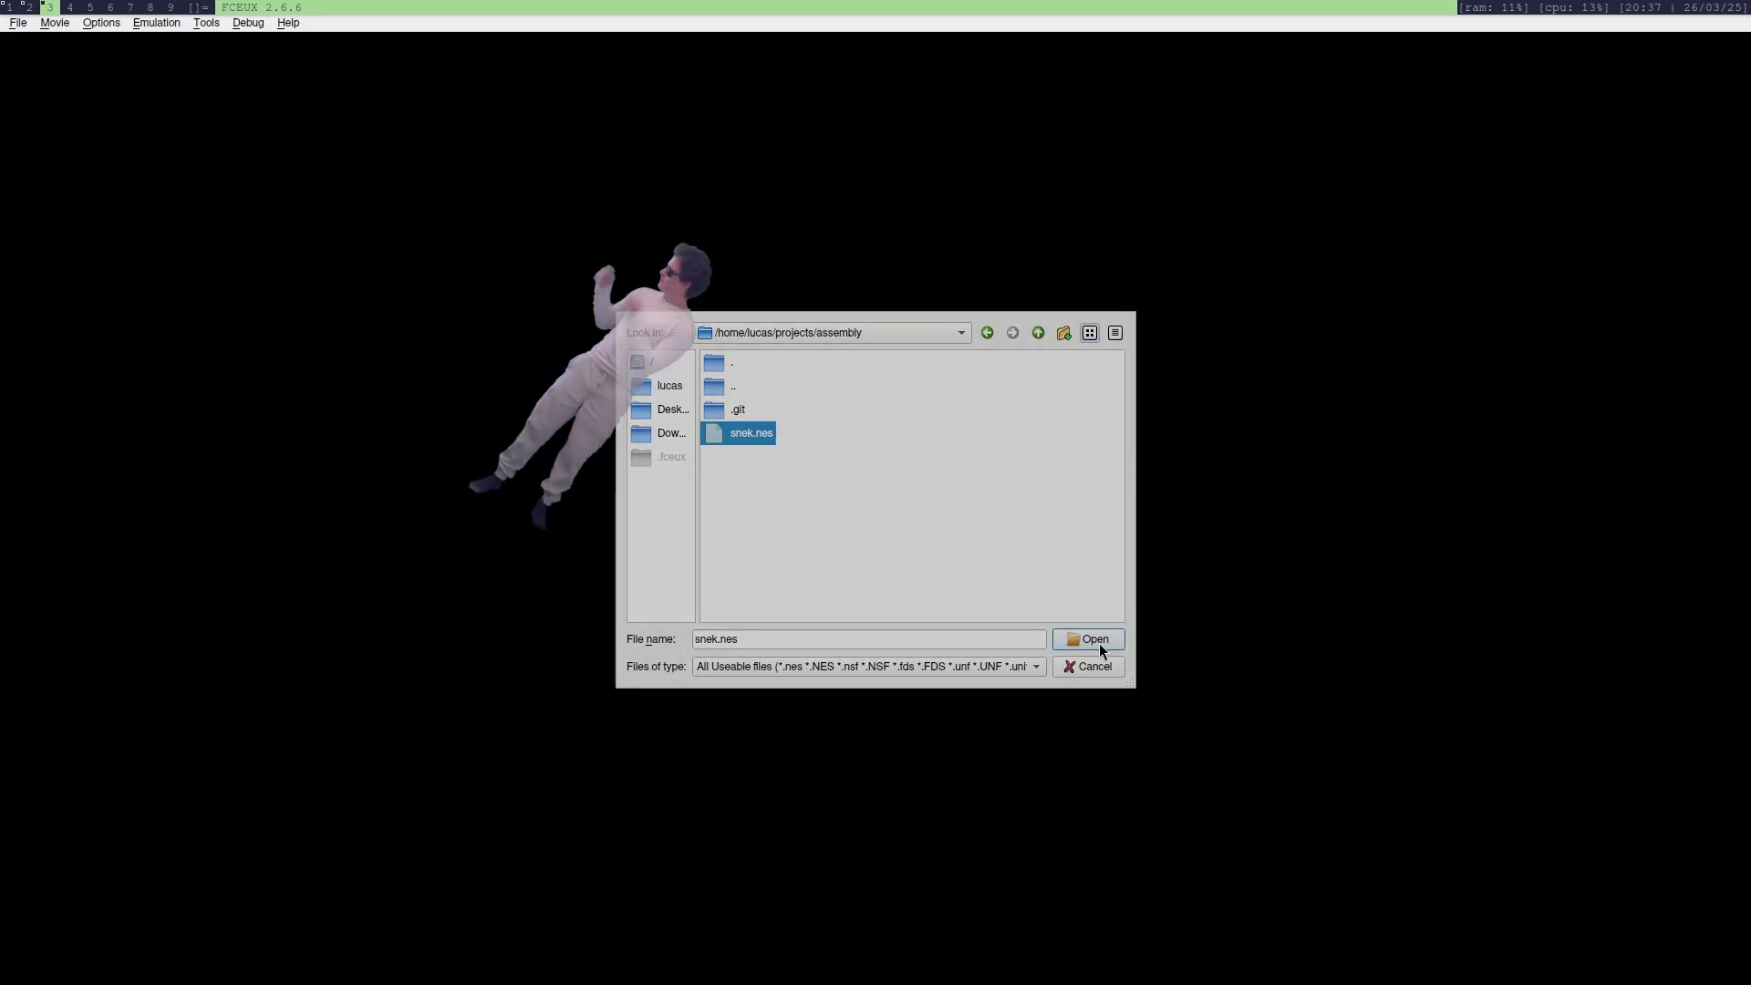
# Open snek.nes from /home/lucas/projects/assembly in FCEUX.
pyautogui.click(1088, 638)
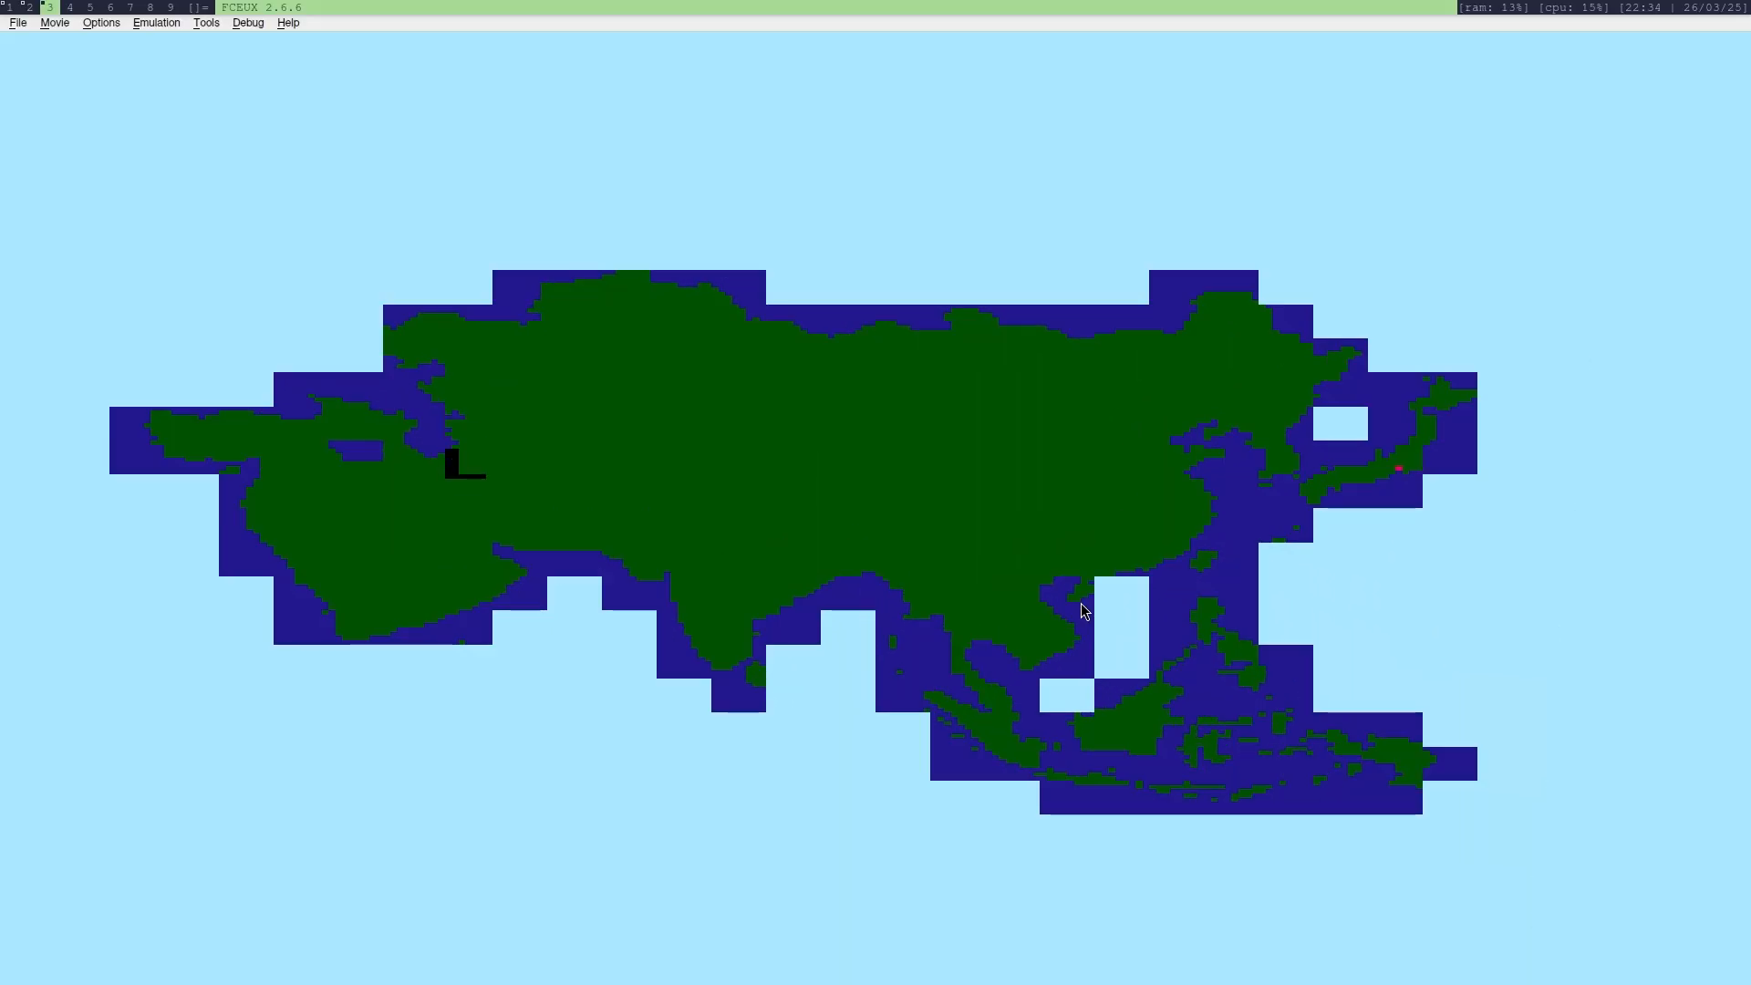
pyautogui.click(17, 22)
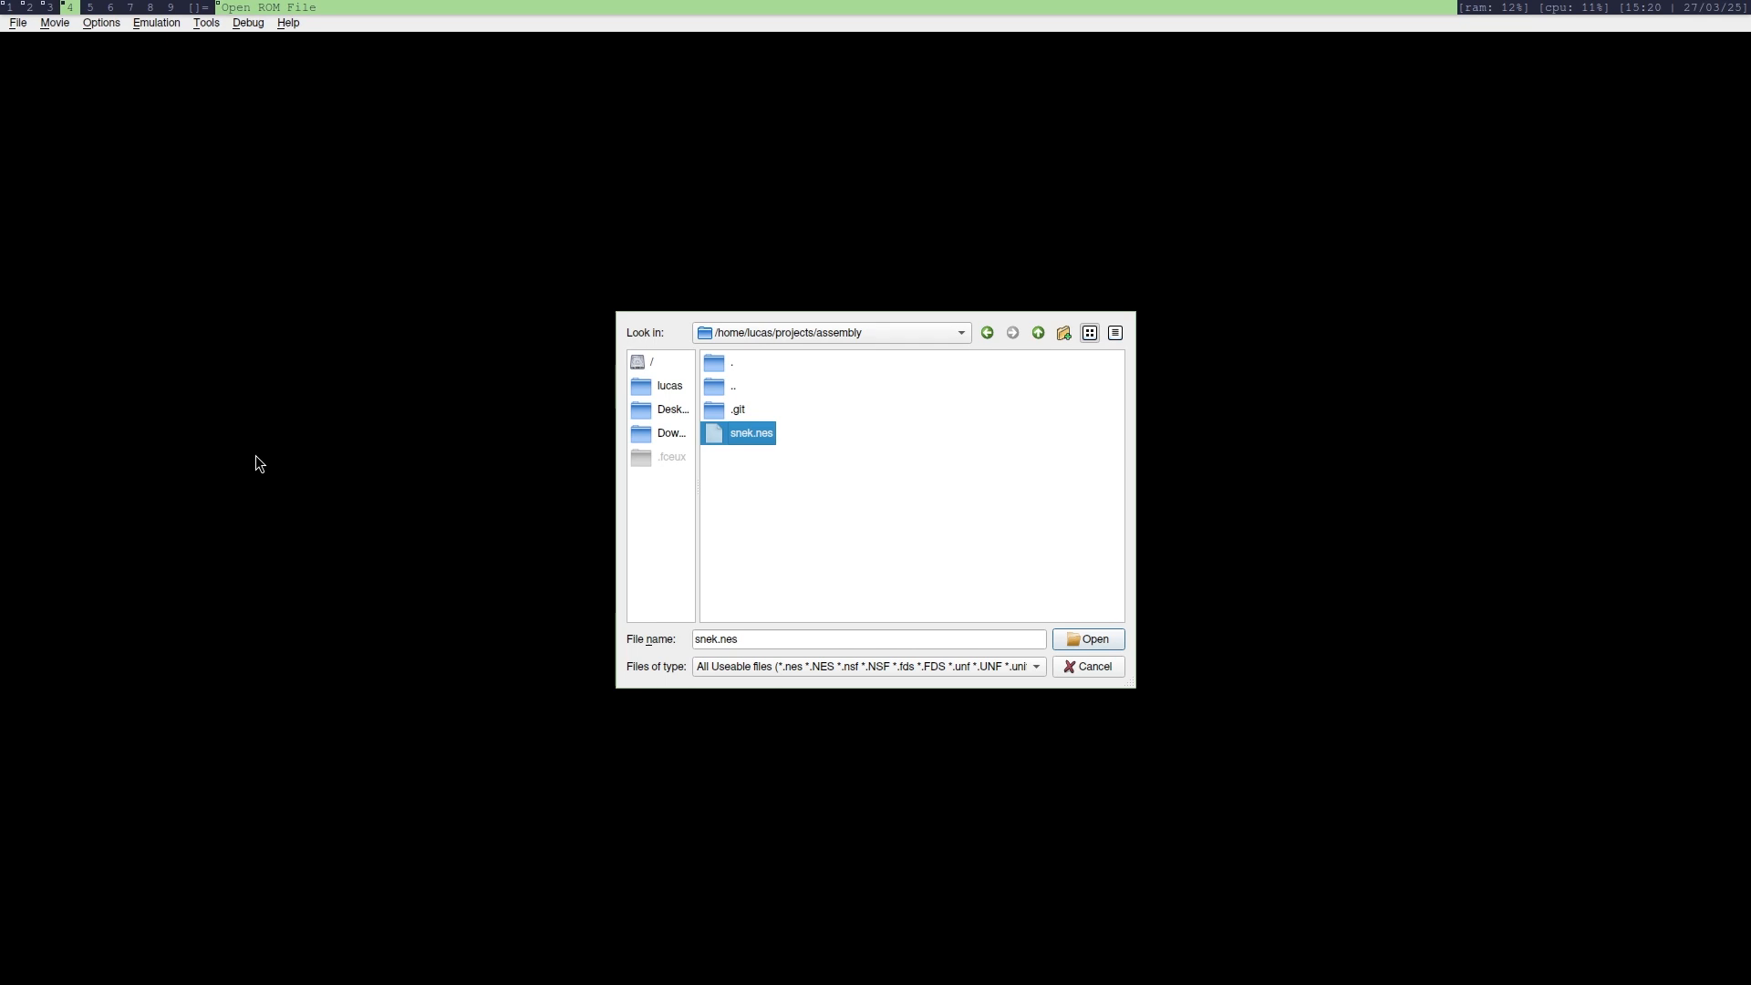
pyautogui.click(1085, 638)
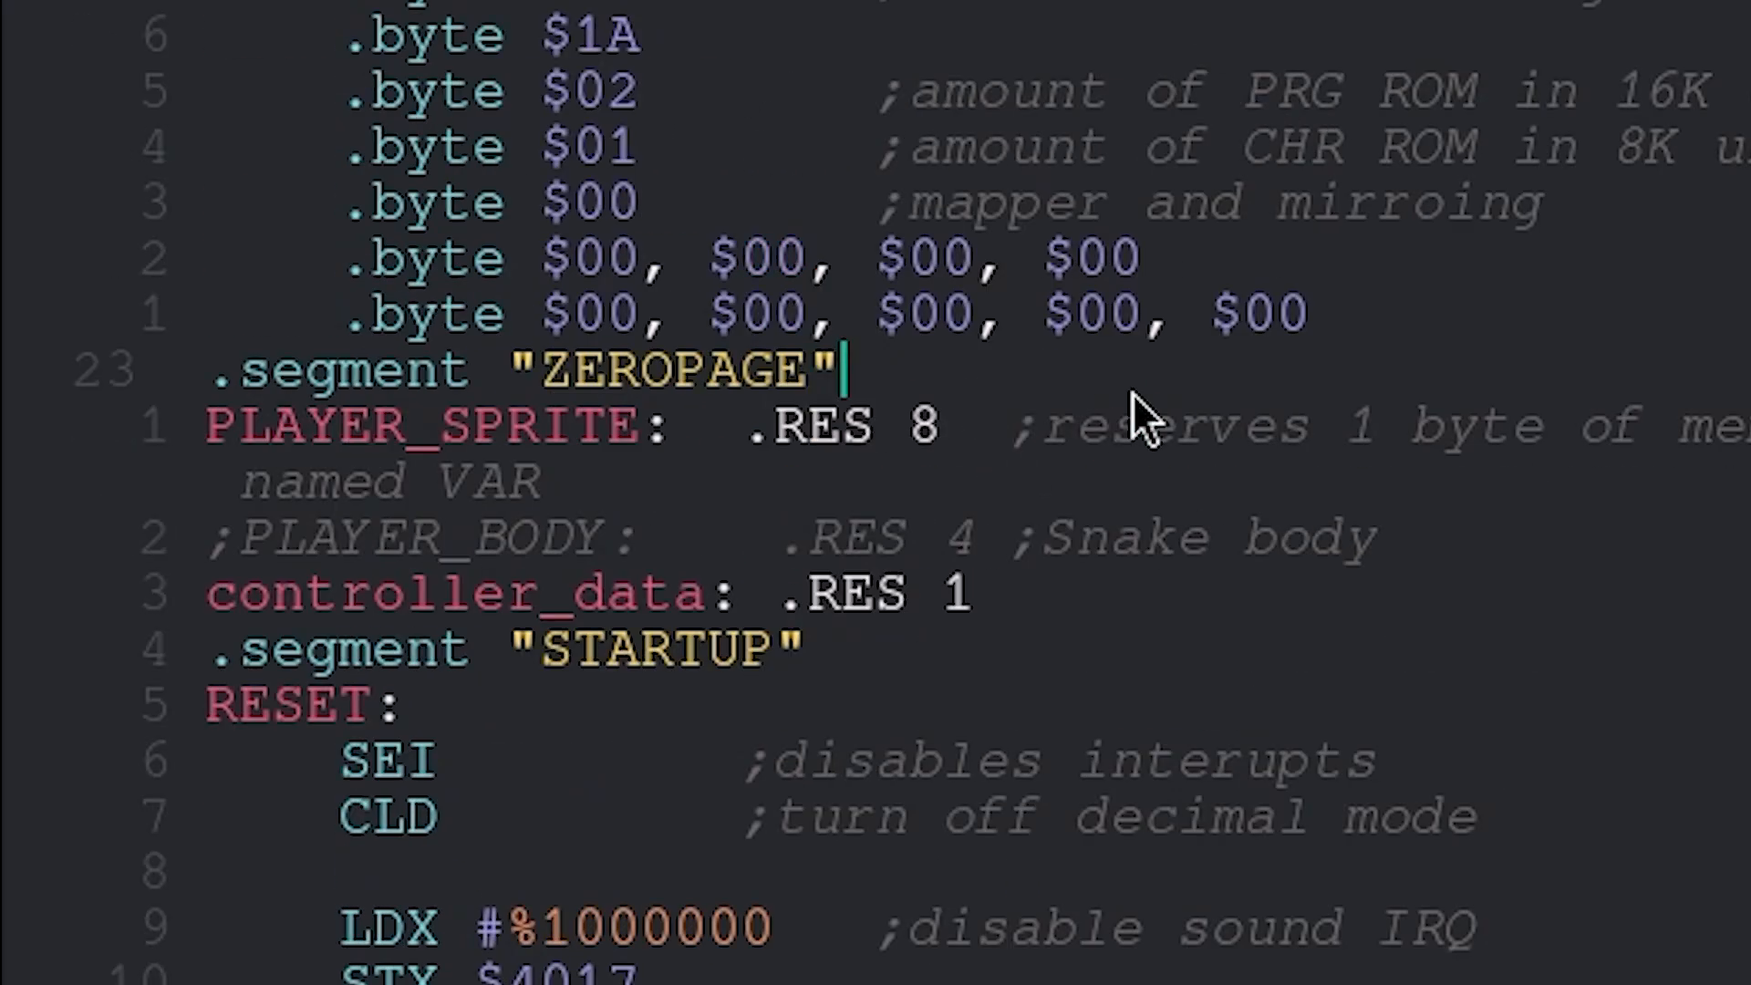
# Type a 'DIRECTIONS: .RES' line under the ZEROPAGE segment.
pyautogui.write('DIRECTIONS: .')
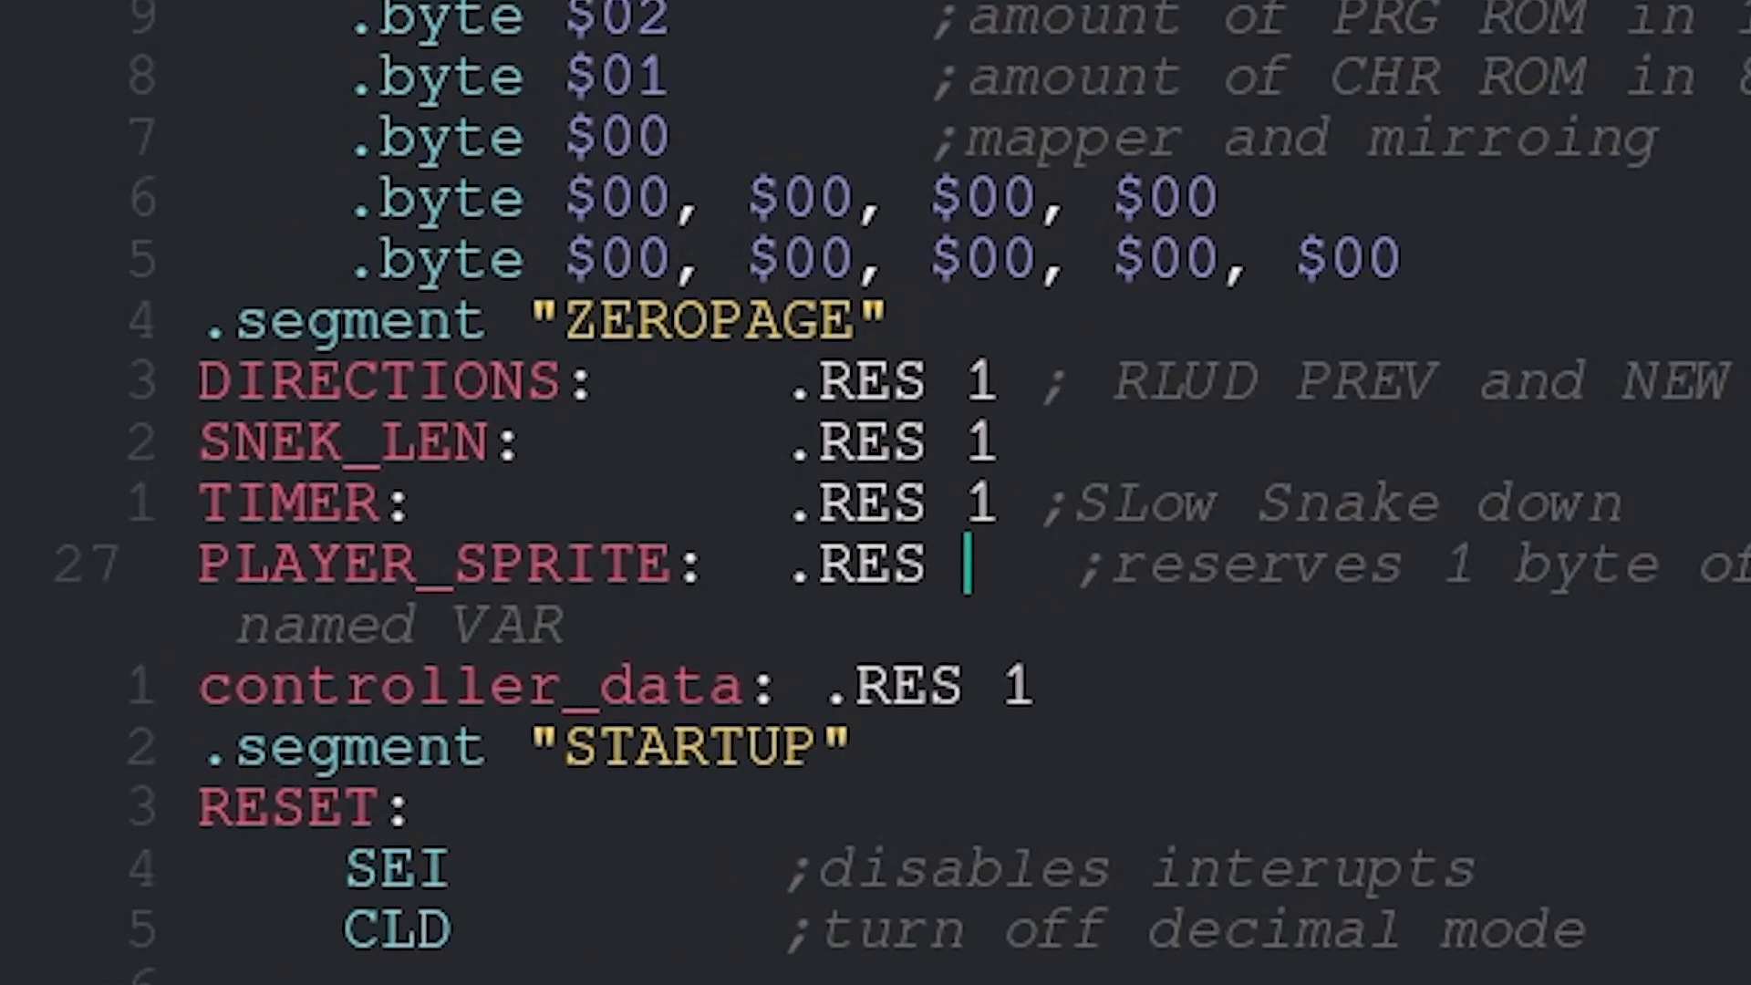
# Set PLAYER_SPRITE's .RES to 44 and highlight the 22-byte ZEROPAGE overflow error.
pyautogui.write('44')
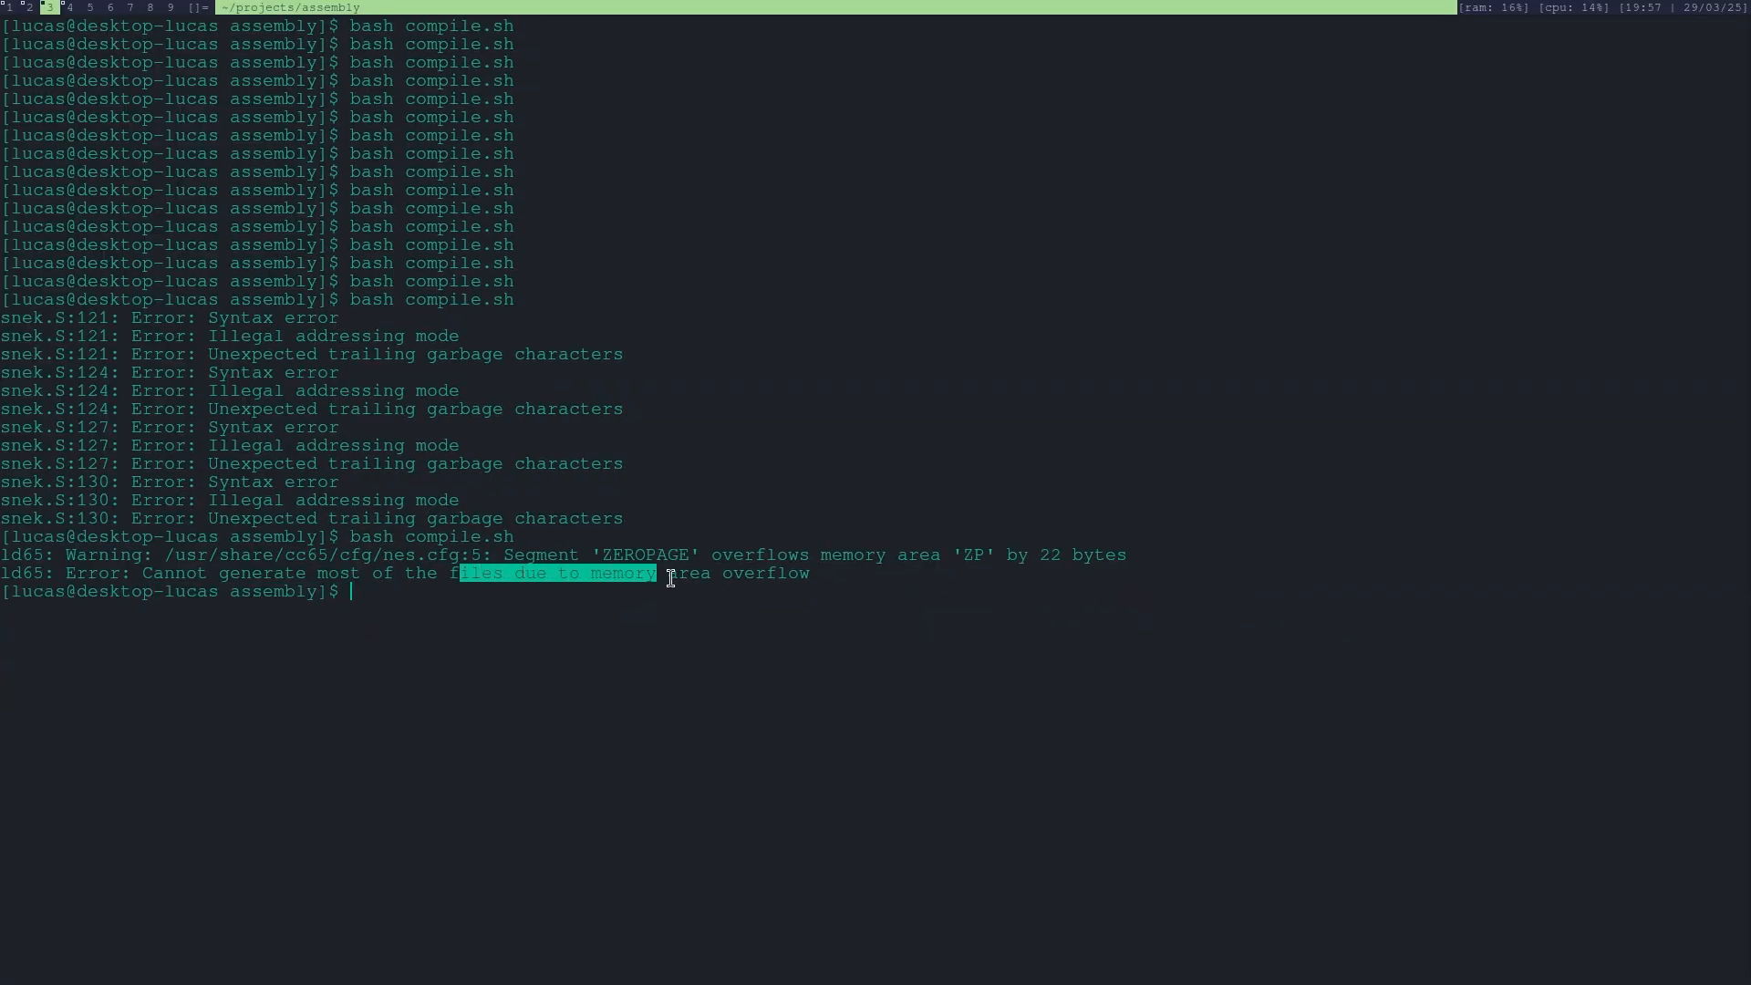
pyautogui.moveTo(670, 573); pyautogui.dragTo(1131, 555)
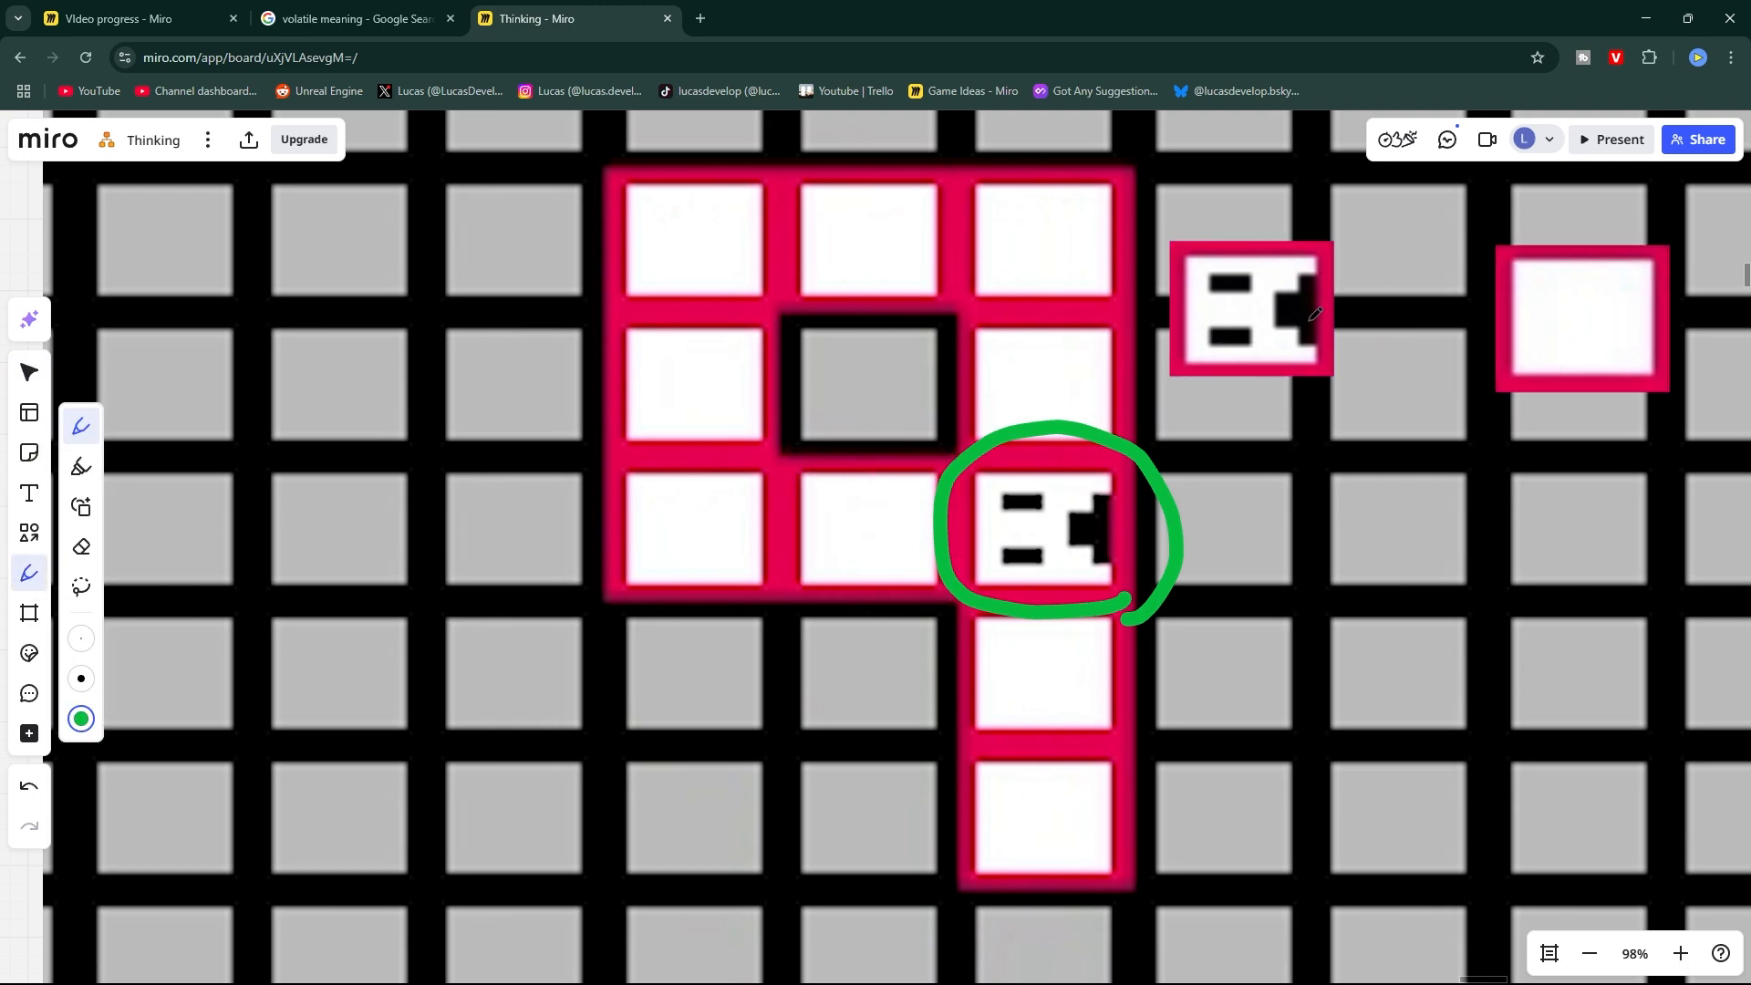
# Draw a green circle around the snake's head sprite on the Miro grid.
pyautogui.moveTo(1306, 469); pyautogui.dragTo(1312, 648)
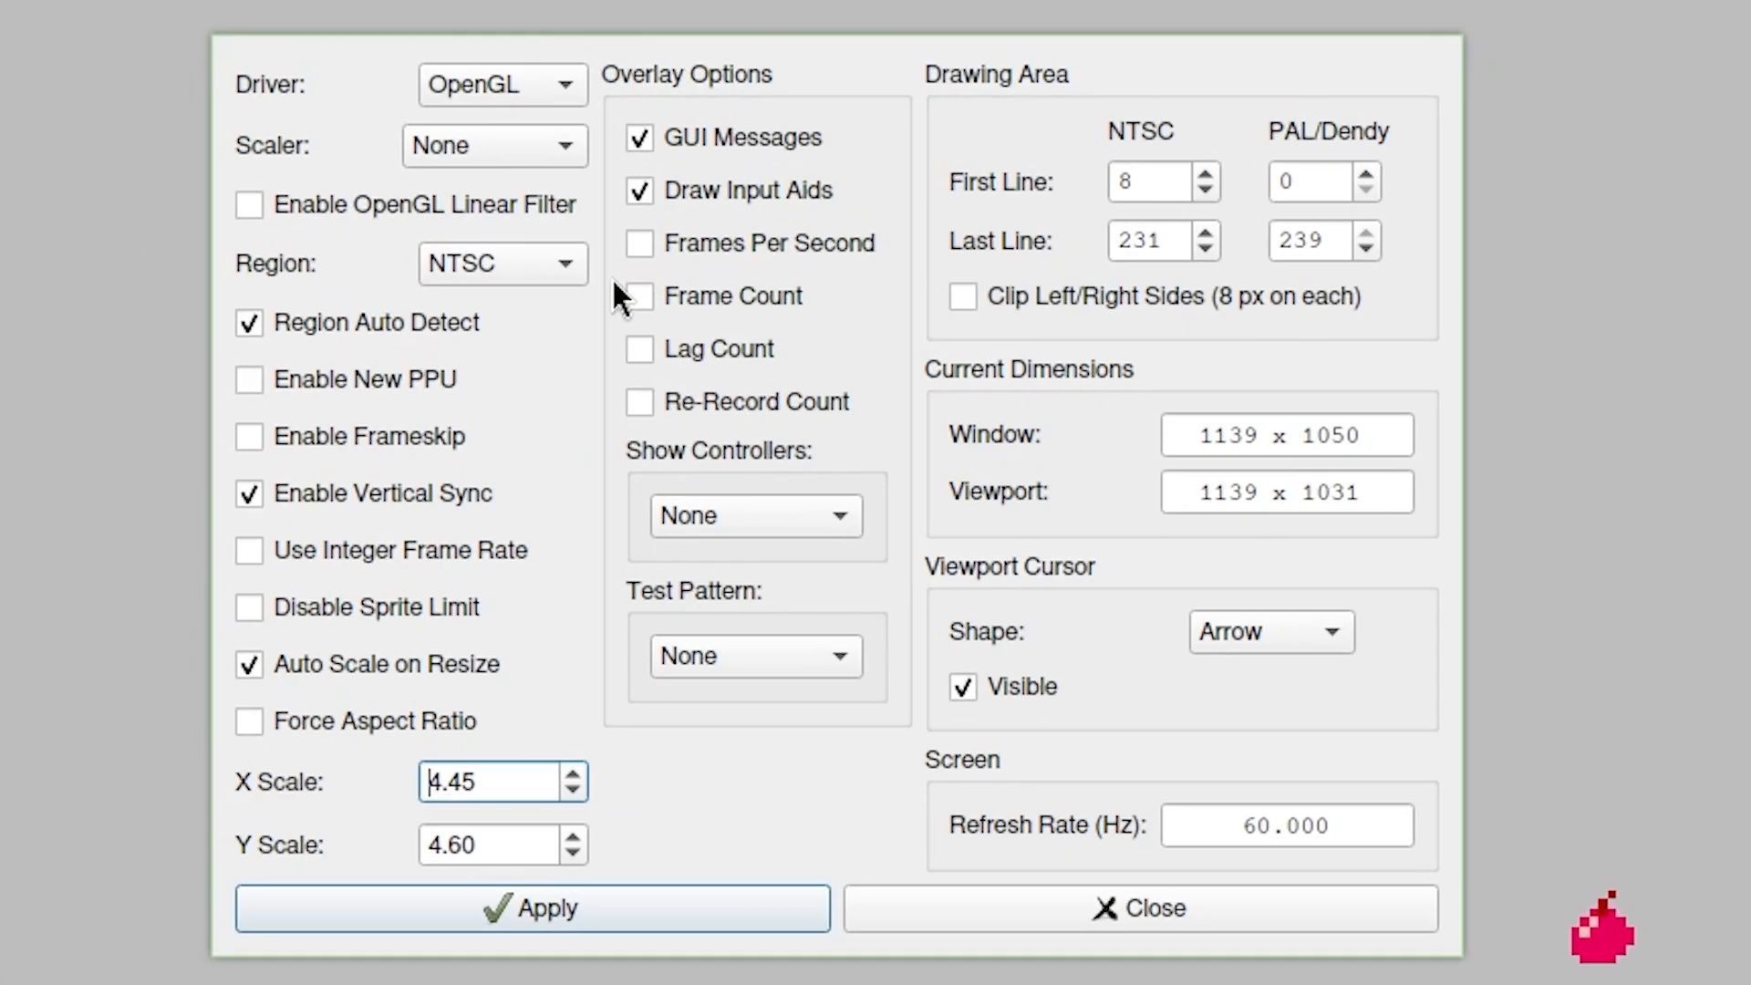
pyautogui.click(501, 84)
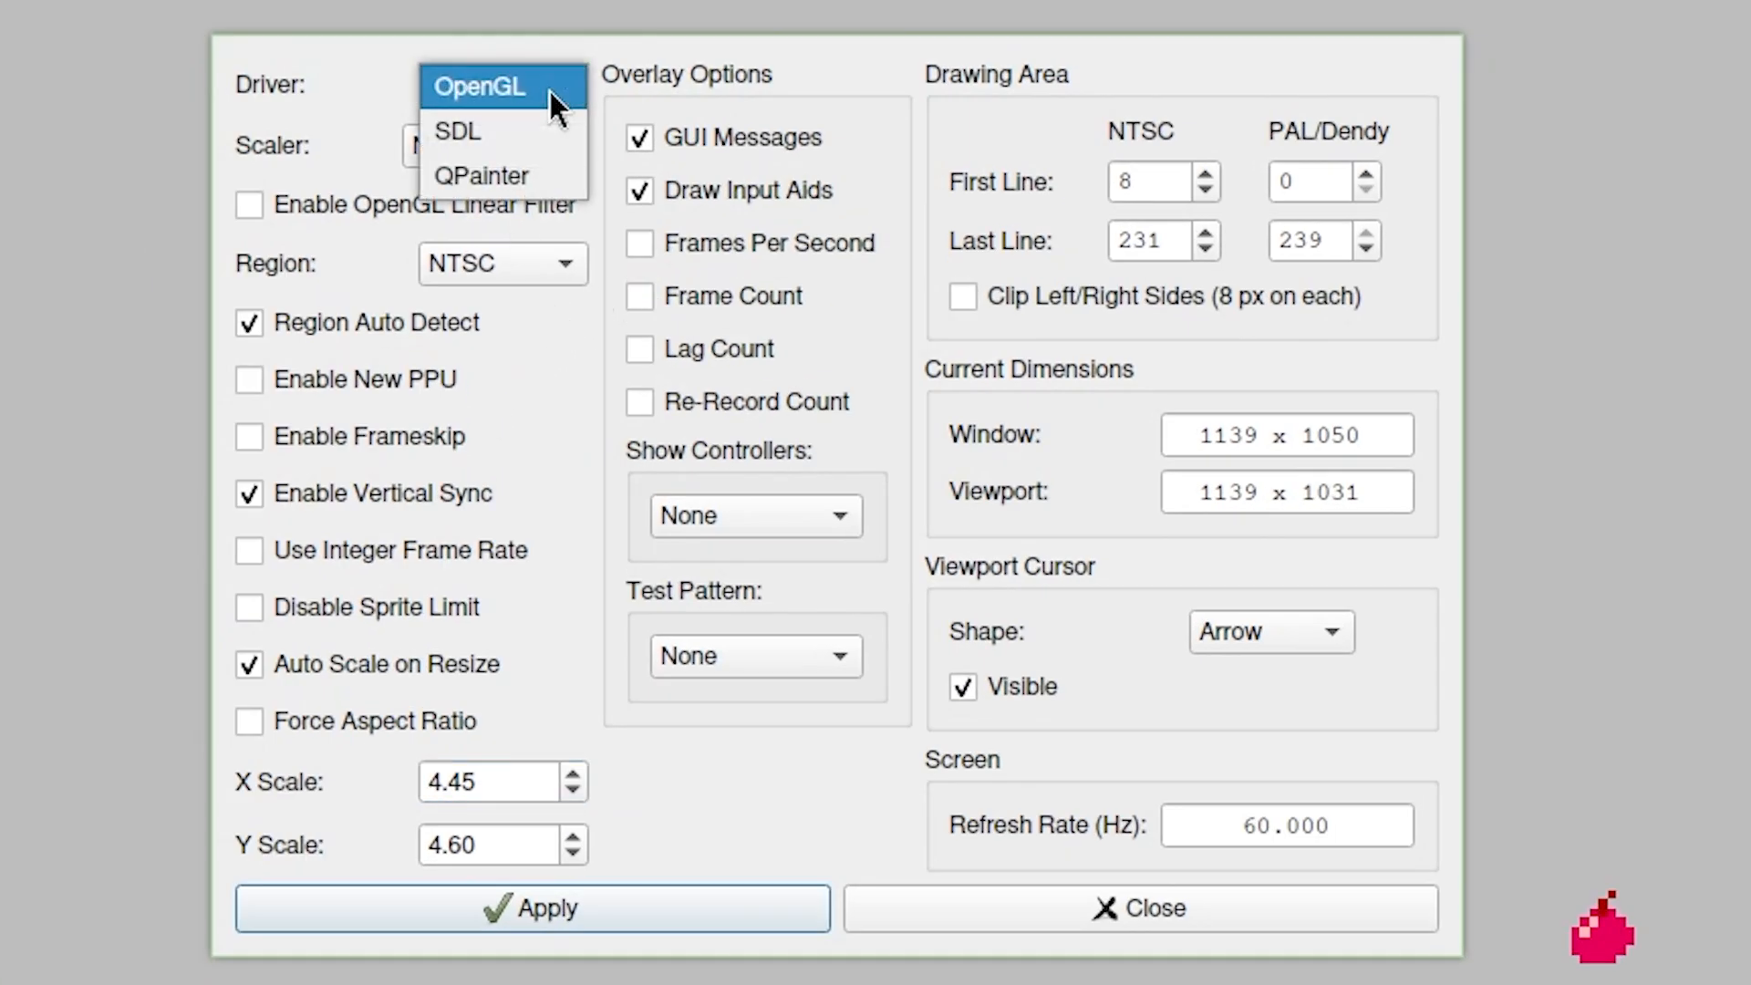
pyautogui.click(477, 86)
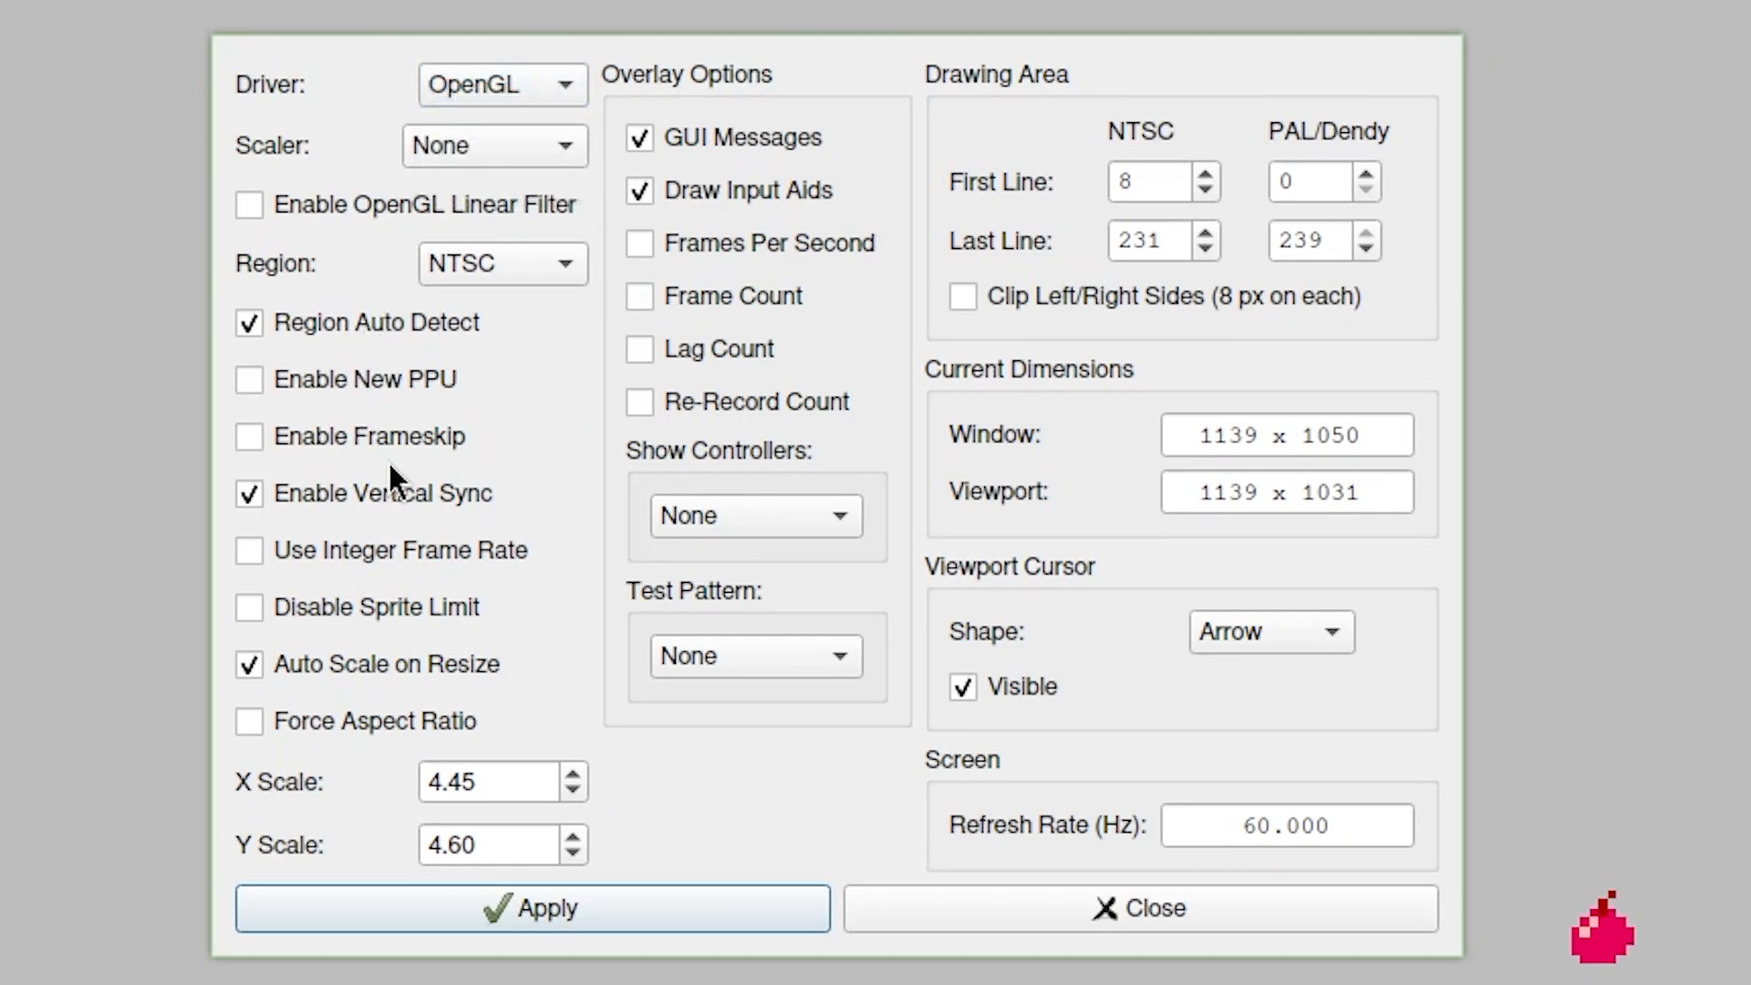
pyautogui.moveTo(274, 620)
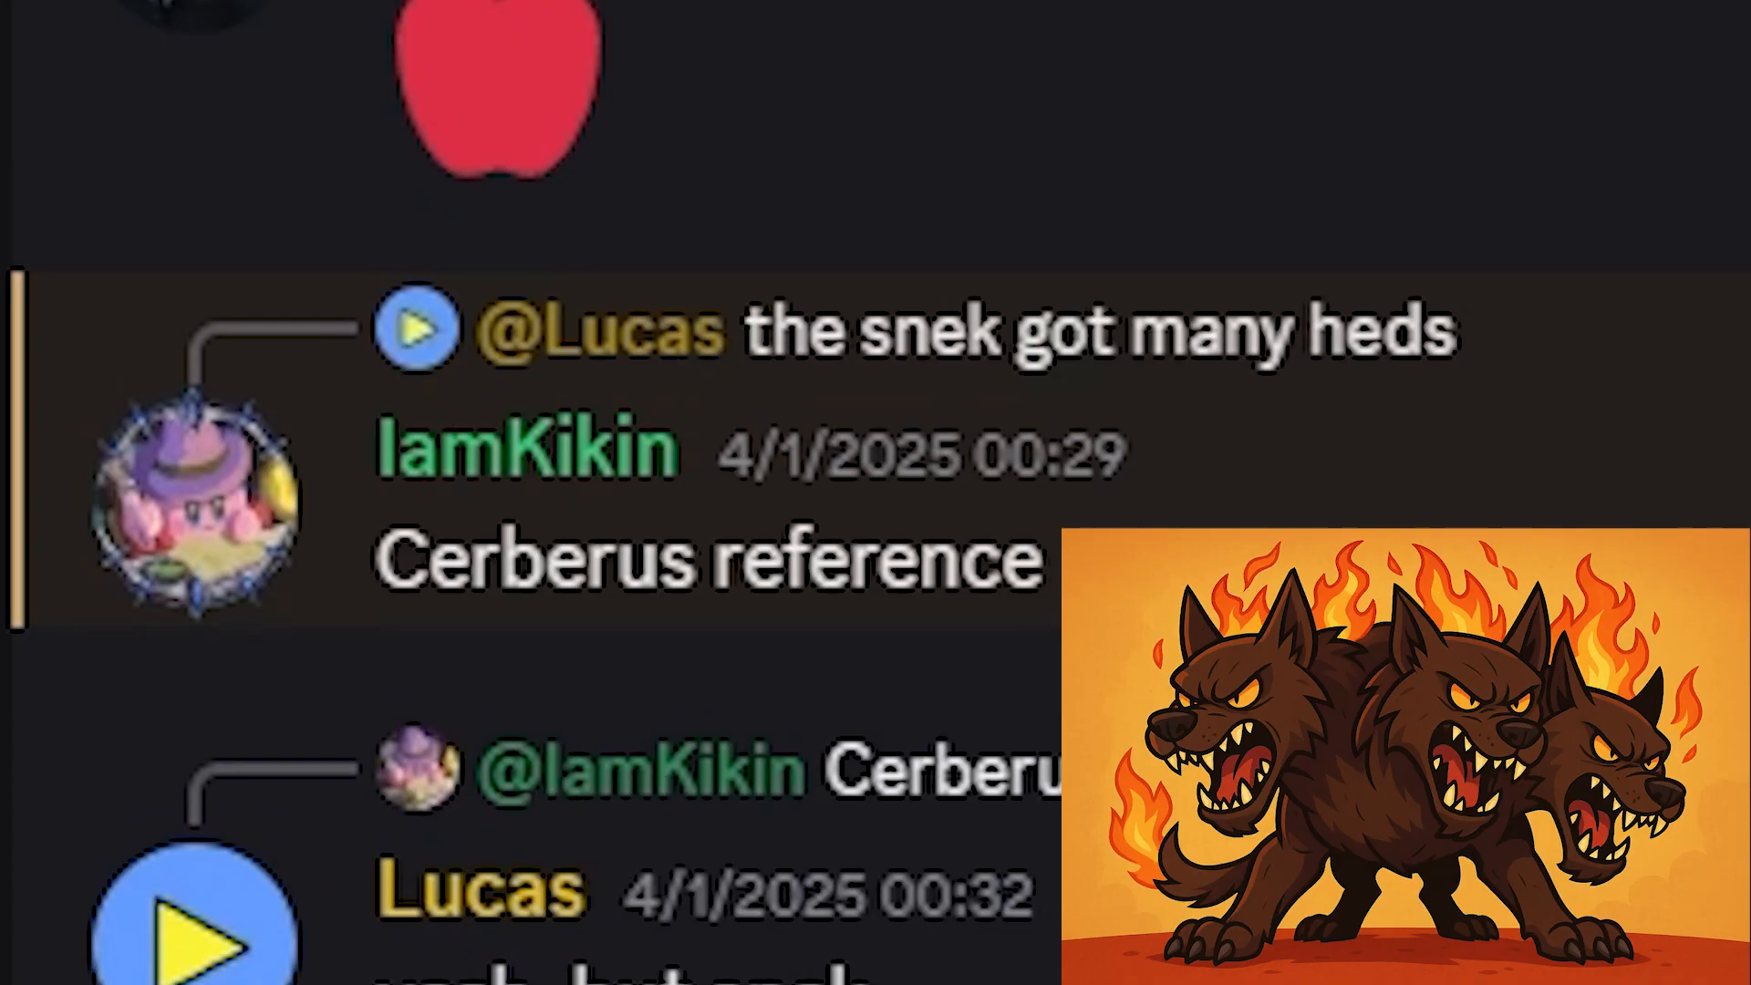
pyautogui.scroll(-3)
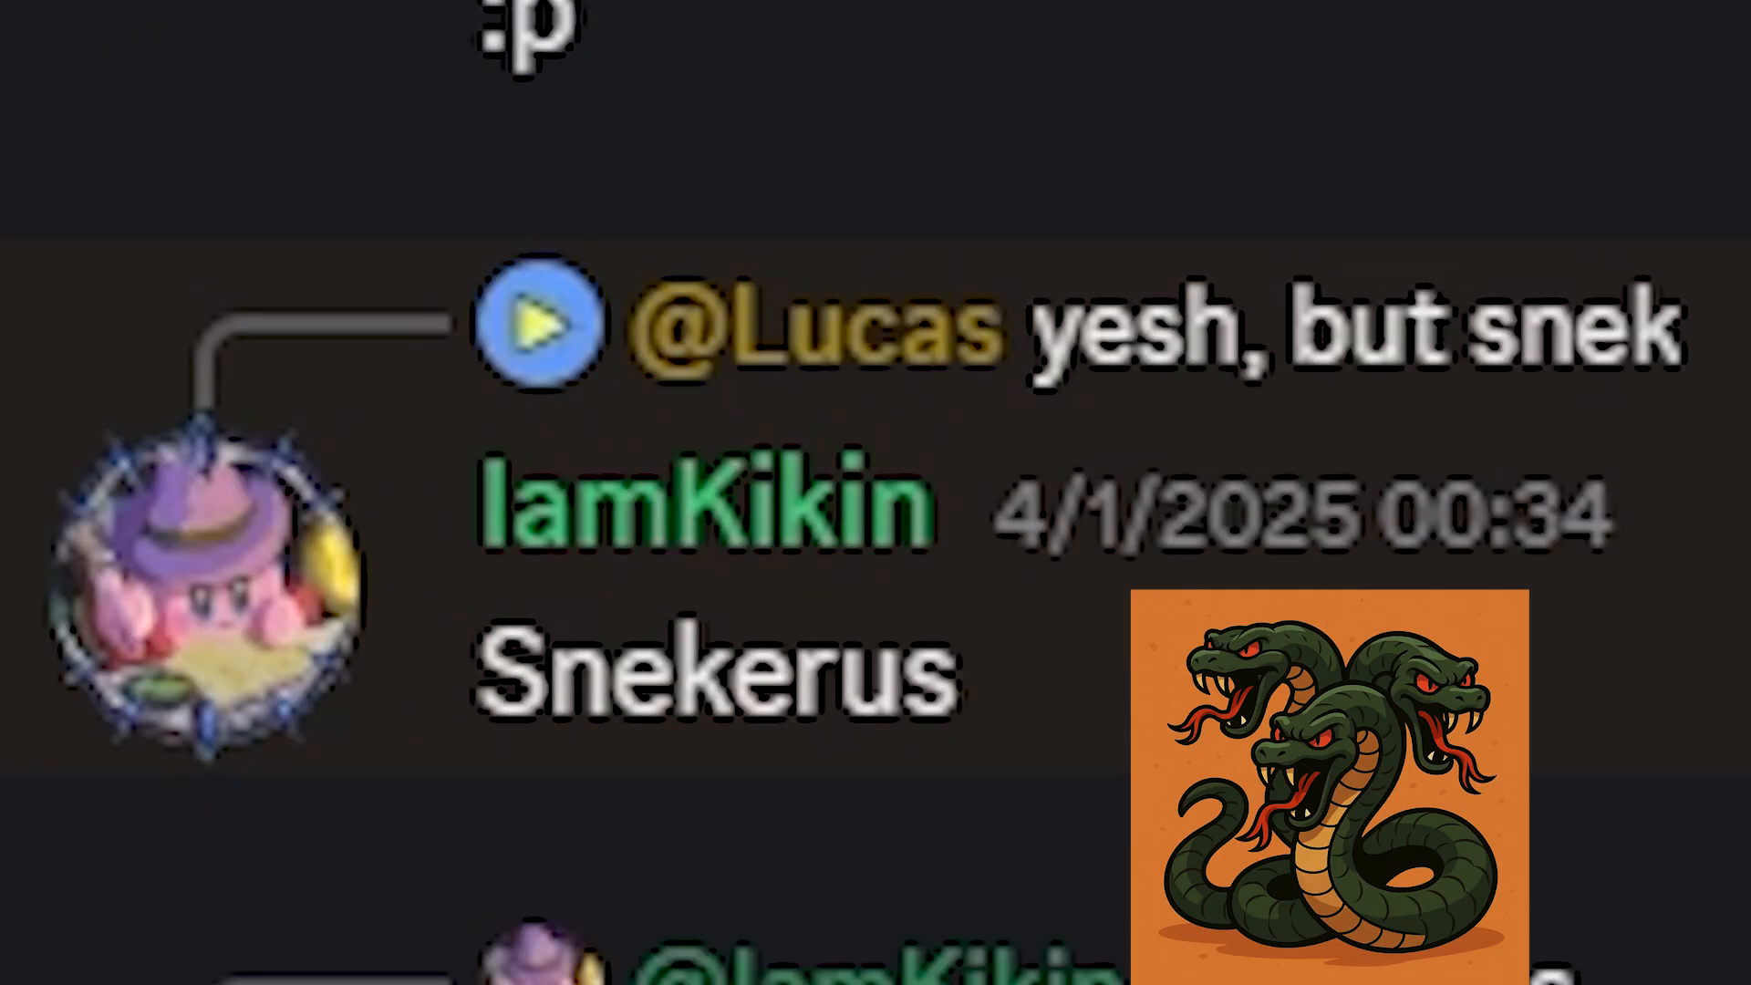